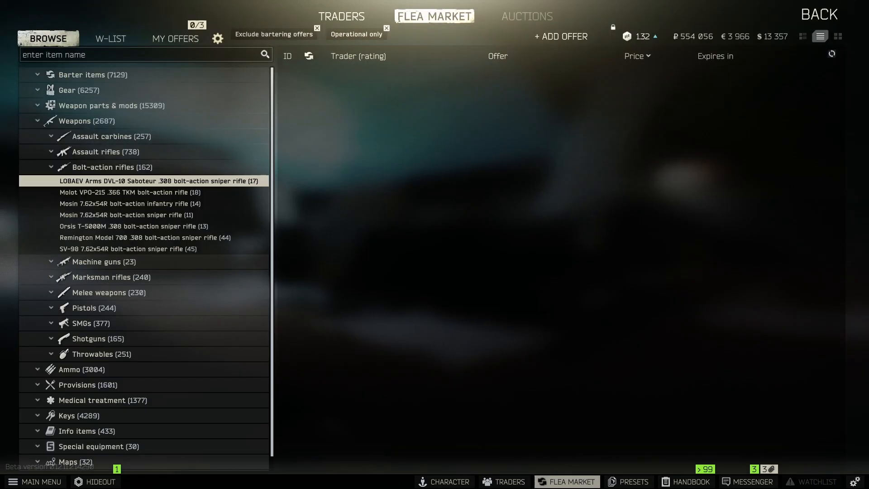
Step: List flea market offers for the LOBAEV Arms DVL-10 Saboteur rifle
{"action": "left_click", "coordinate": [158, 181]}
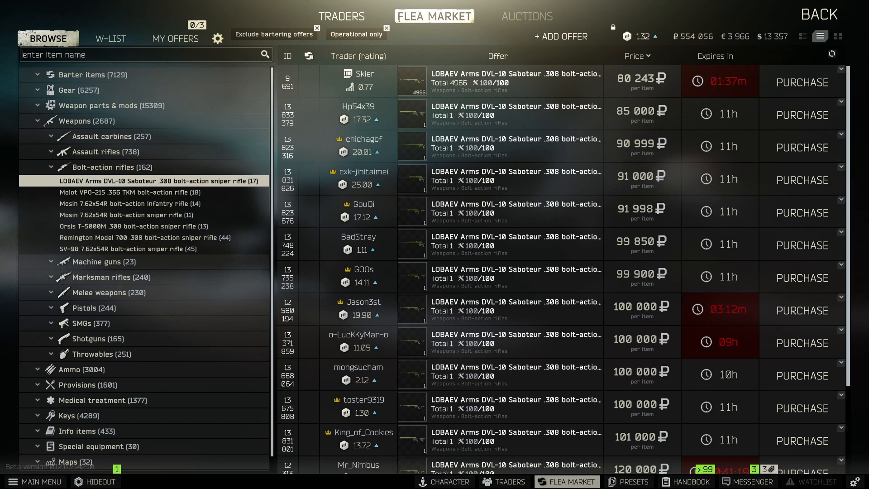
Step: Search 'TACTICAL BLUE' and buy the cheapest NcSTAR blue laser LAM-Module for 5,658 roubles
{"action": "type", "text": "TACTICAL BLUE"}
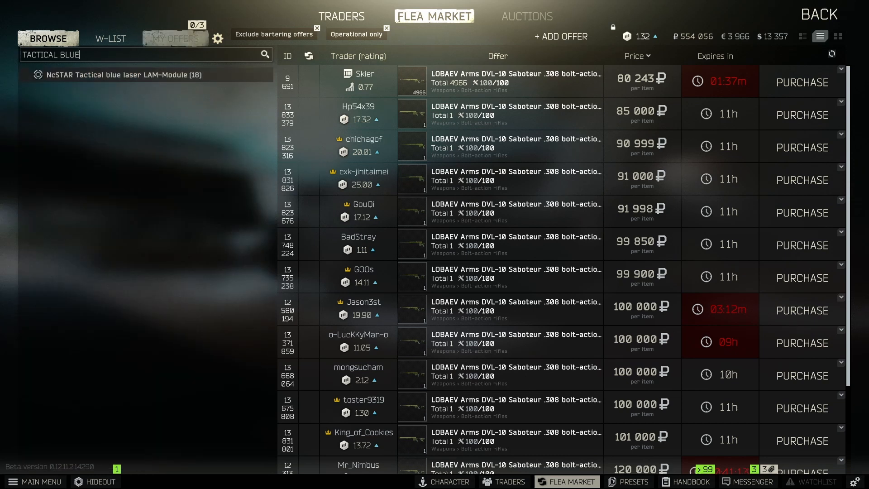
{"action": "left_click", "coordinate": [123, 74]}
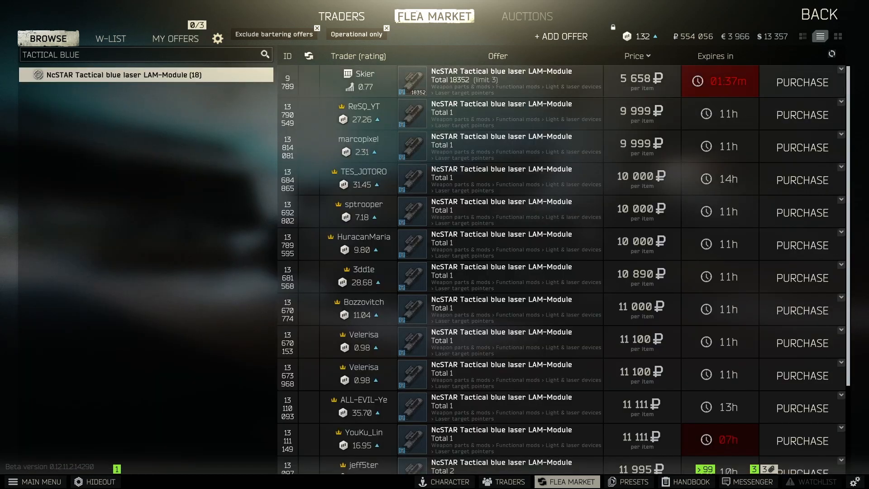
{"action": "left_click", "coordinate": [801, 82]}
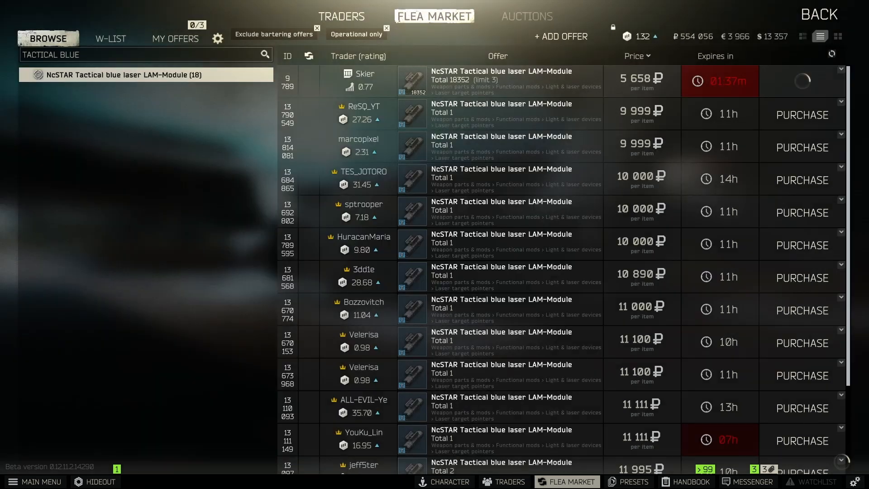
{"action": "left_click", "coordinate": [800, 82]}
{"action": "type", "text": "3"}
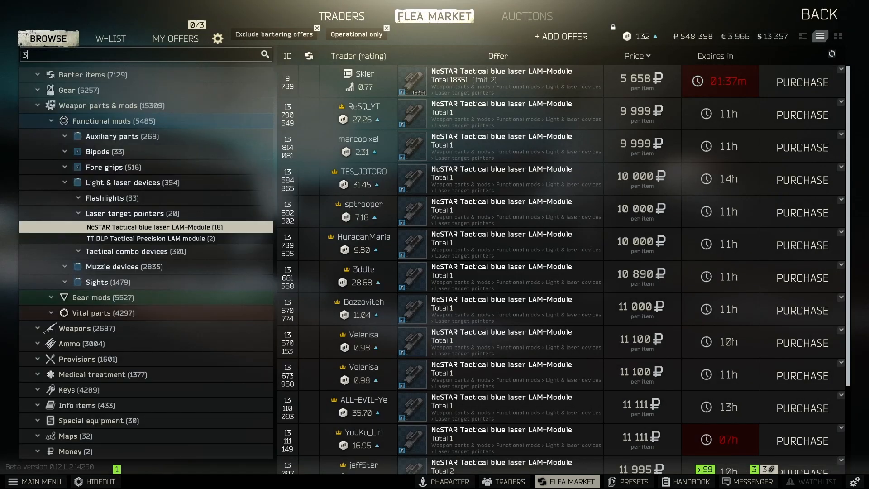
Step: Search '34MM' and buy the cheapest IEA Mil-Optics 34mm magmount for 8,925 roubles
{"action": "type", "text": "4MM"}
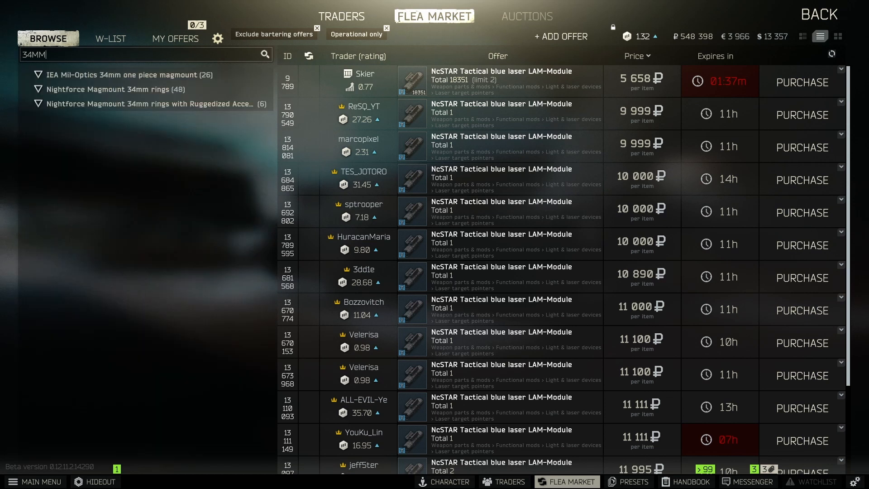
{"action": "left_click", "coordinate": [117, 89]}
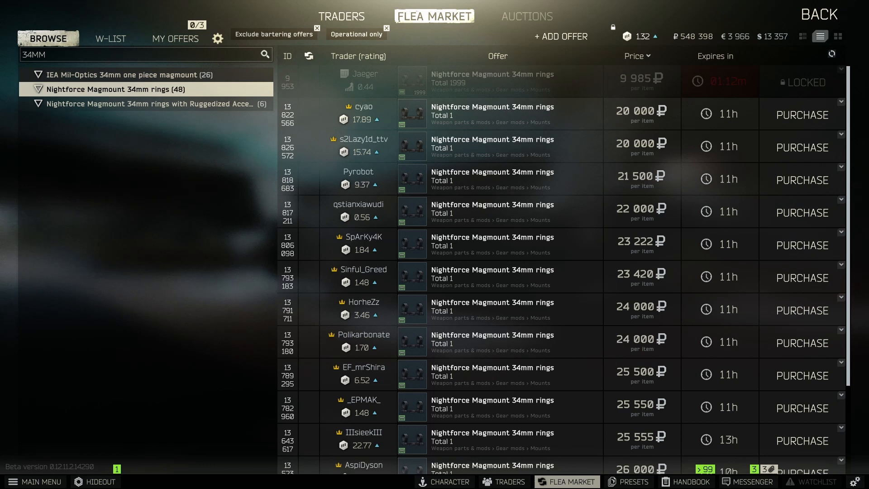
{"action": "left_click", "coordinate": [138, 75]}
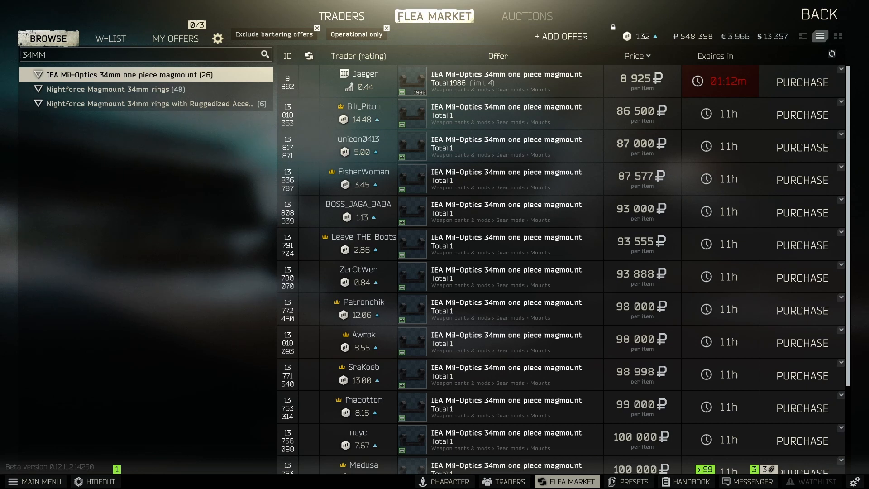
{"action": "left_click", "coordinate": [801, 82]}
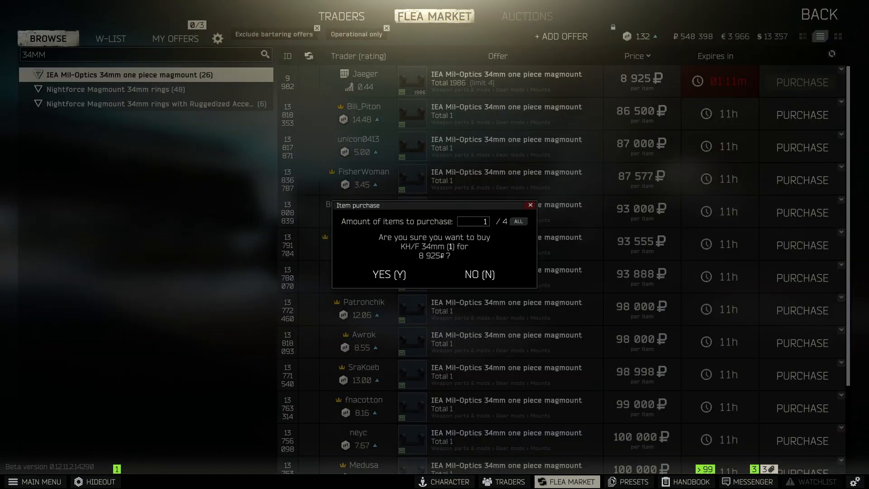
{"action": "left_click", "coordinate": [388, 274]}
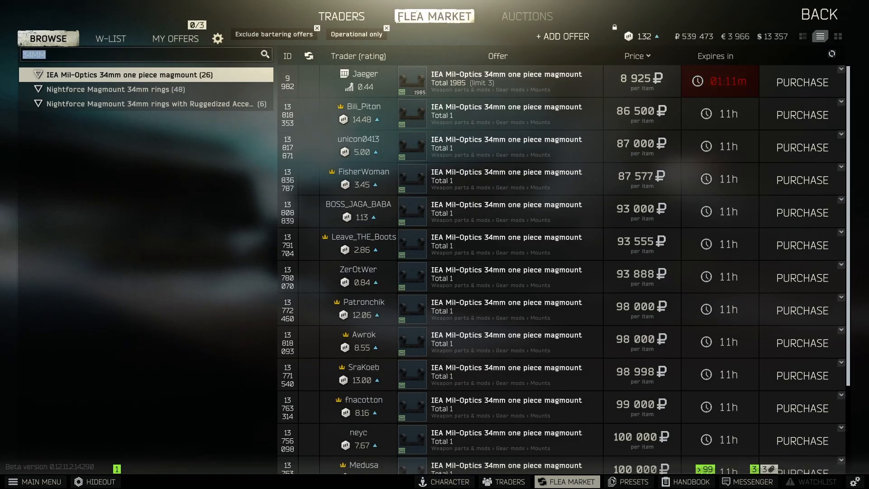
Step: Search 'ATACR' and buy the cheapest Nightforce ATACR 7-35x56 riflescope offer
{"action": "type", "text": "ATACR"}
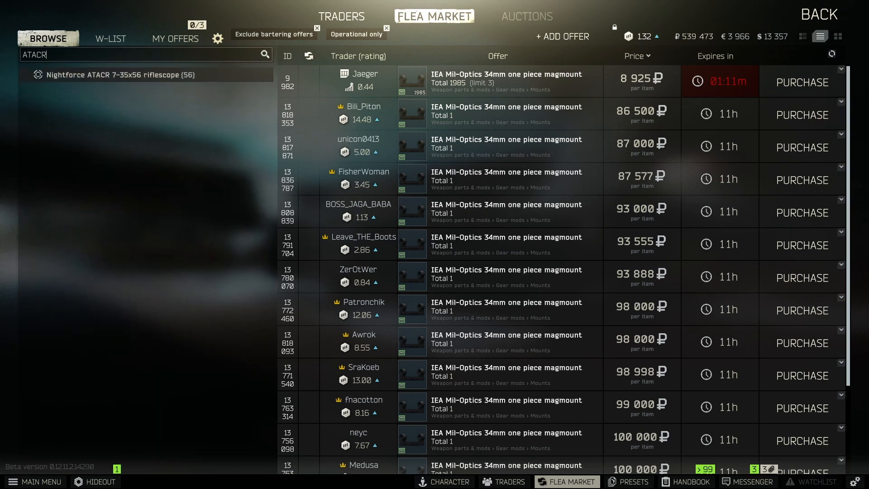
{"action": "left_click", "coordinate": [146, 74]}
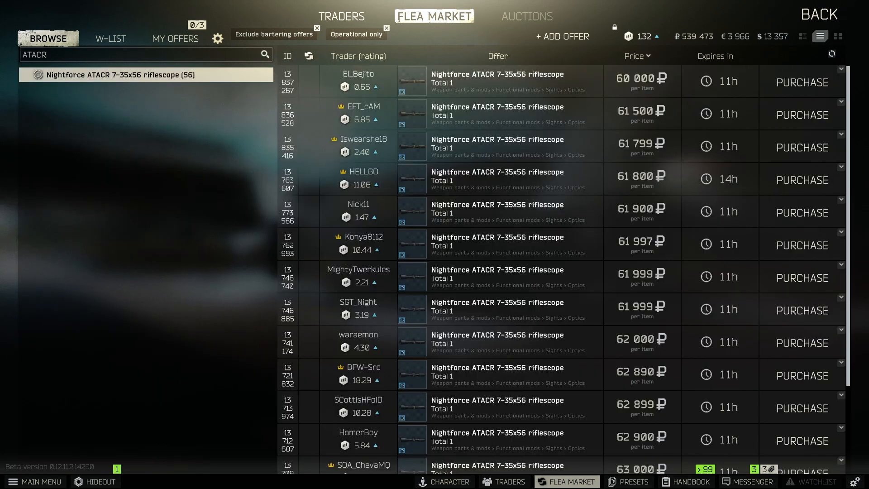
{"action": "left_click", "coordinate": [801, 82]}
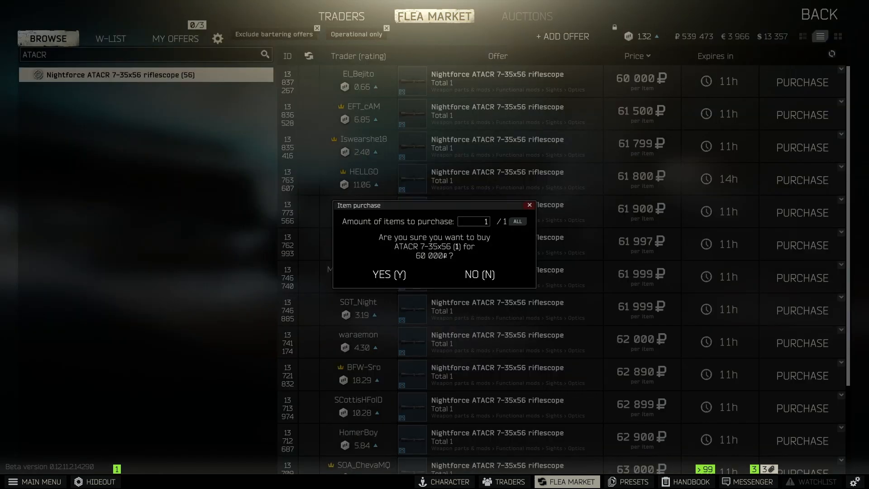
{"action": "left_click", "coordinate": [389, 274]}
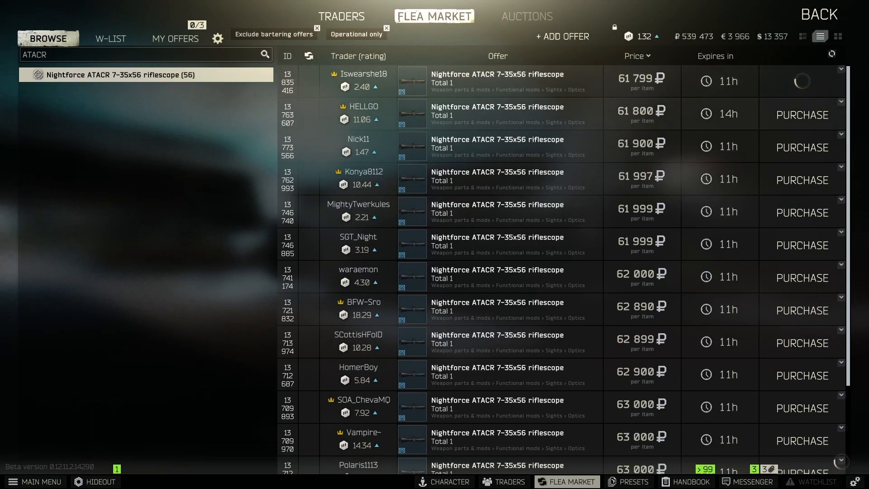
{"action": "left_click", "coordinate": [800, 81]}
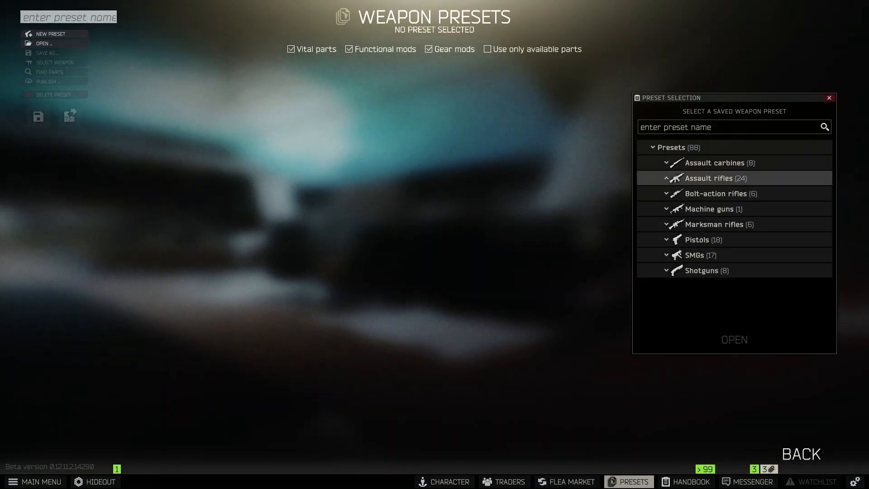
Step: Search presets for 'DVL' and load the LOBAEV Arms DVL-10 Saboteur preset
{"action": "type", "text": "DVL"}
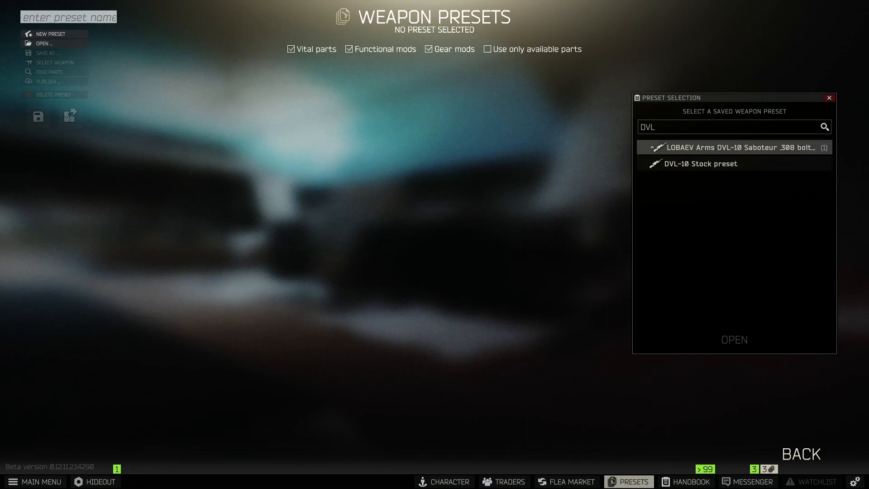
{"action": "left_click", "coordinate": [699, 164]}
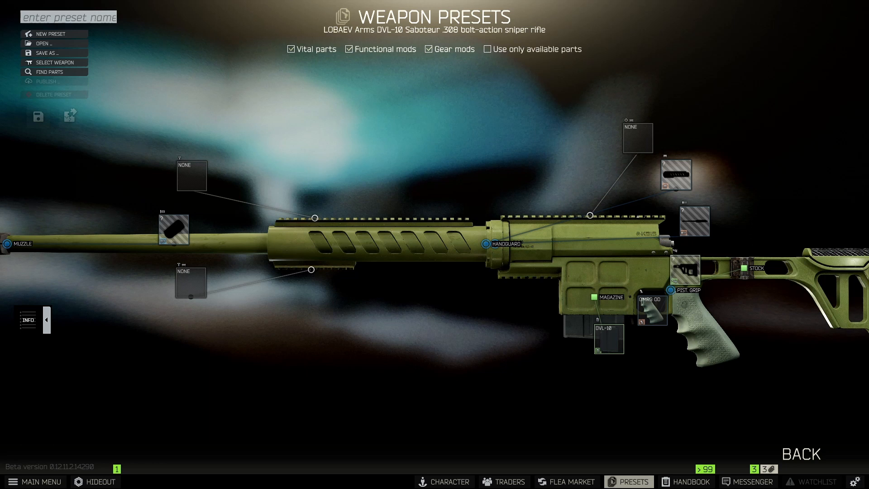
Step: Set the DVL-10 magazine slot to NONE and list mounts for the receiver rail
{"action": "left_click", "coordinate": [607, 339]}
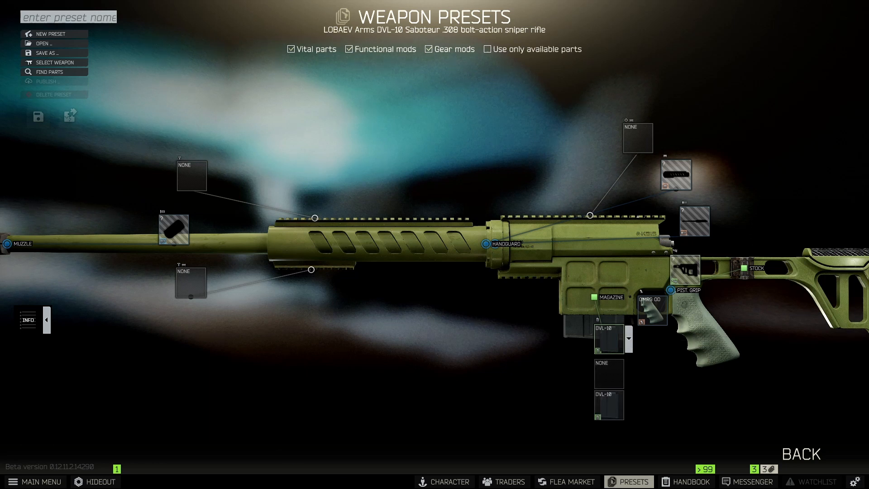
{"action": "left_click", "coordinate": [69, 116]}
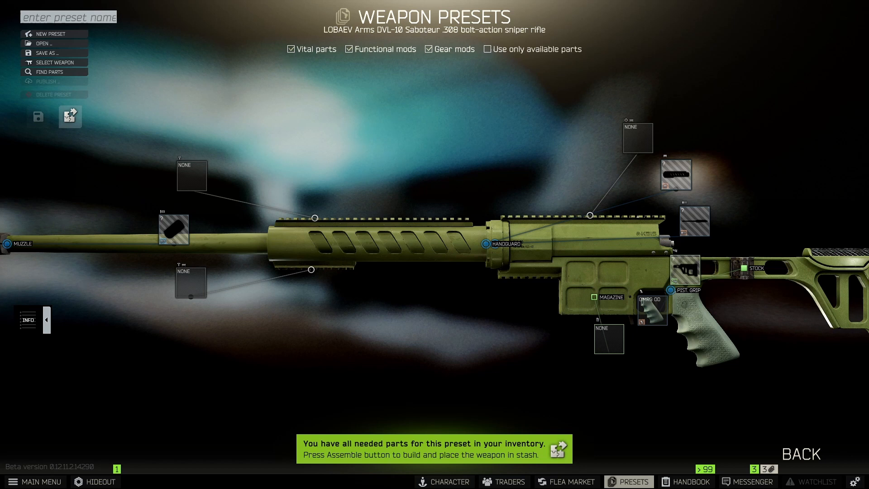
{"action": "left_click", "coordinate": [637, 136]}
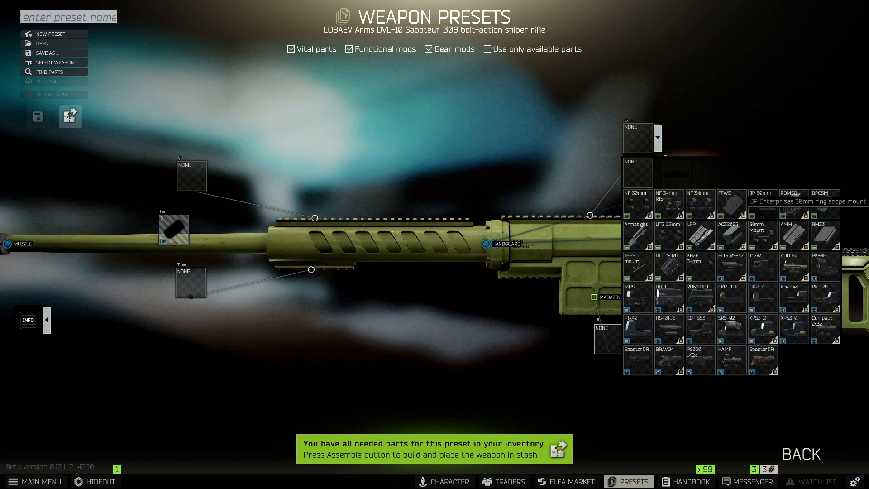
{"action": "mouse_move", "coordinate": [689, 261]}
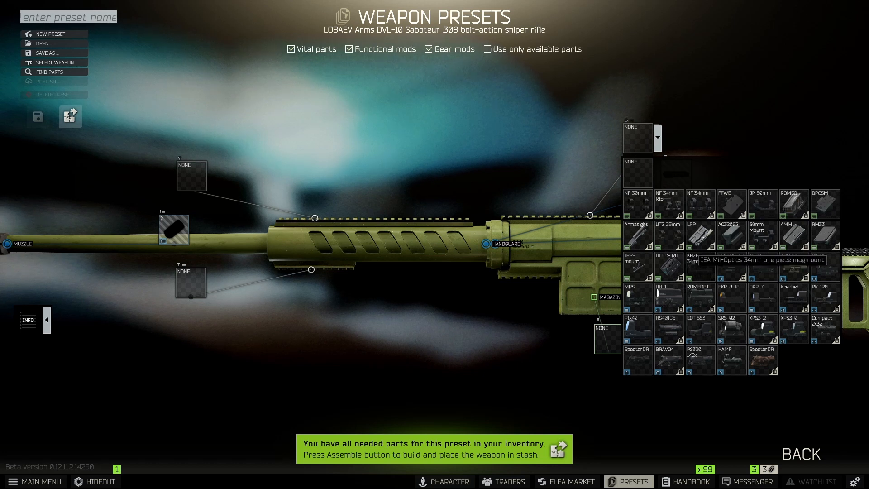